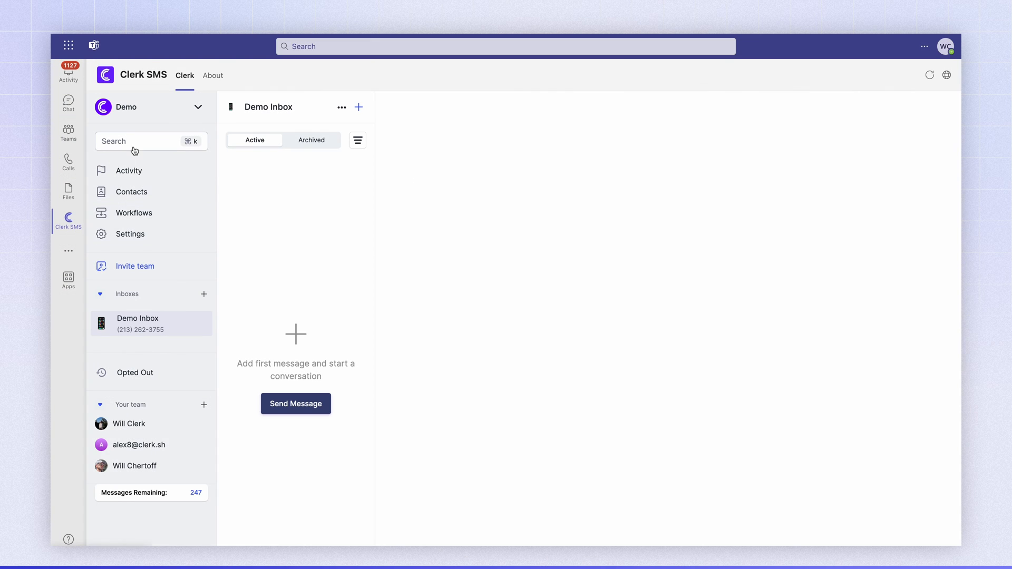
pyautogui.moveTo(197, 330)
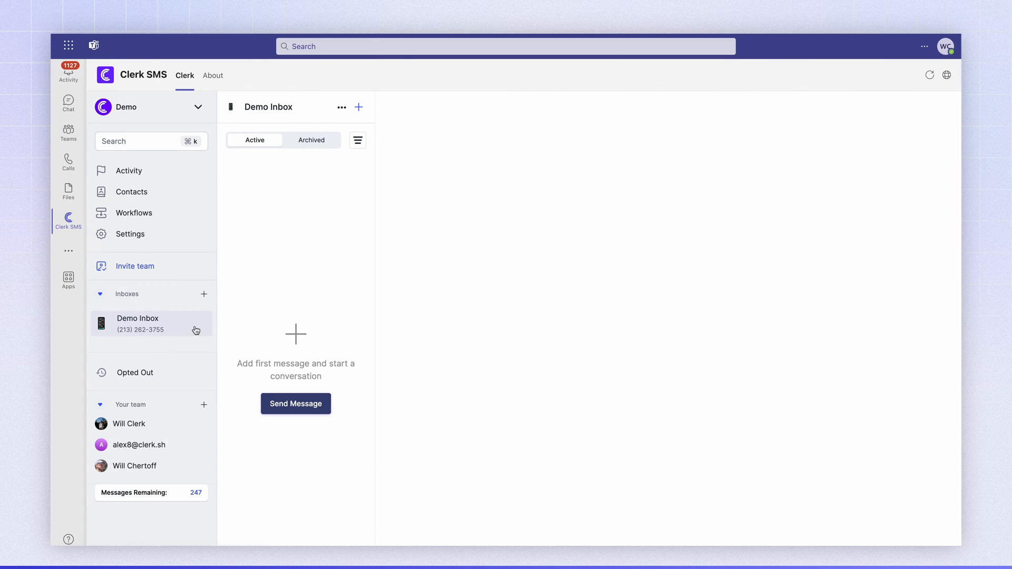
pyautogui.moveTo(140, 330)
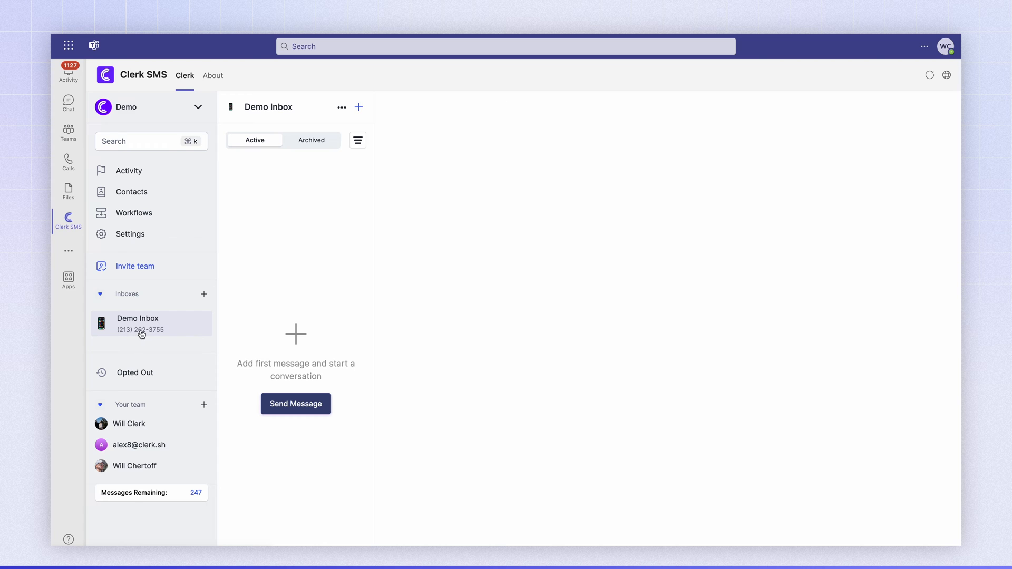
pyautogui.moveTo(67, 103)
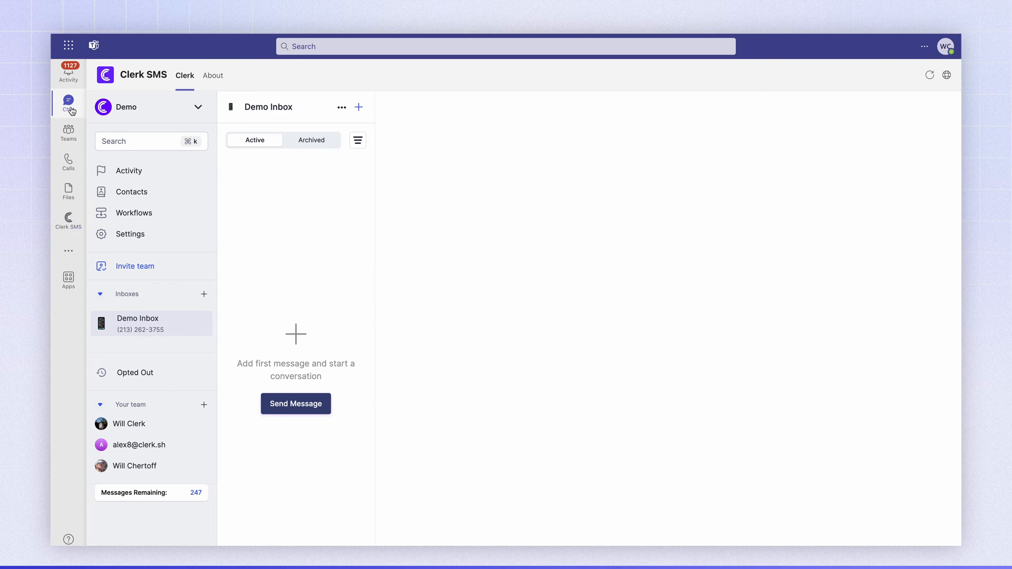
# Step: Navigate to the SMS Alerts channel, briefly switching to the Clerk SMS app and back
pyautogui.click(68, 133)
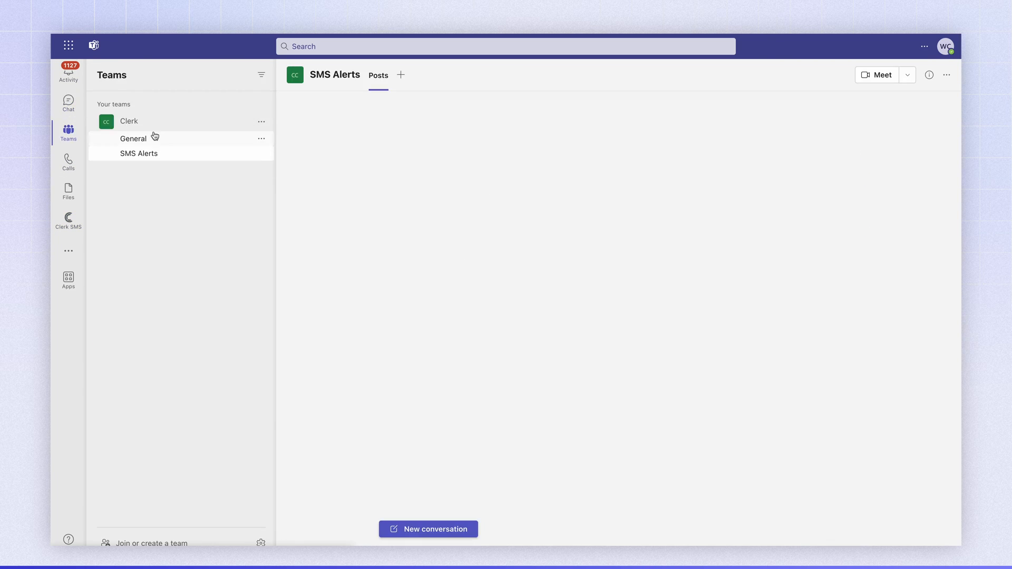
pyautogui.click(139, 153)
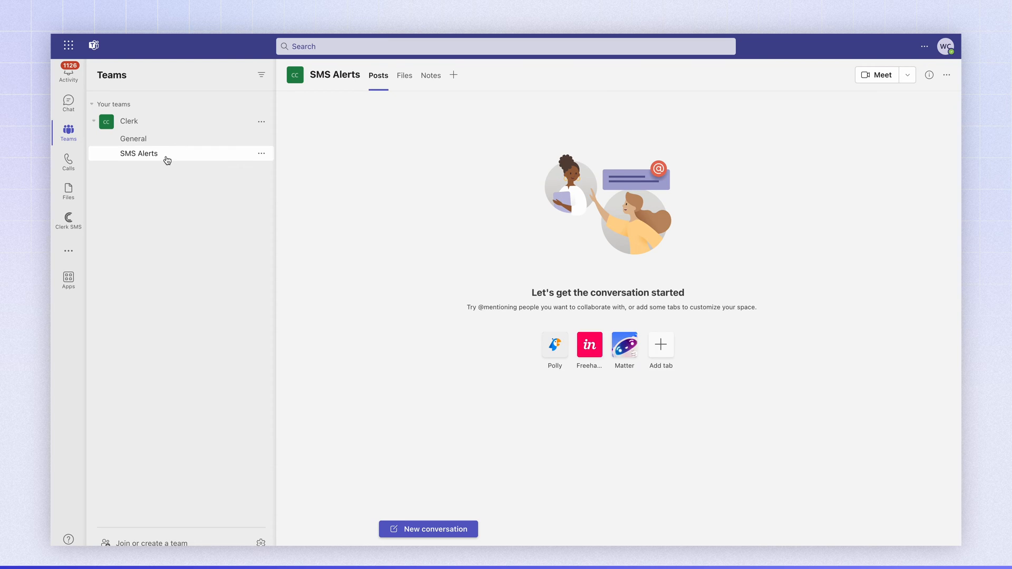
pyautogui.click(68, 218)
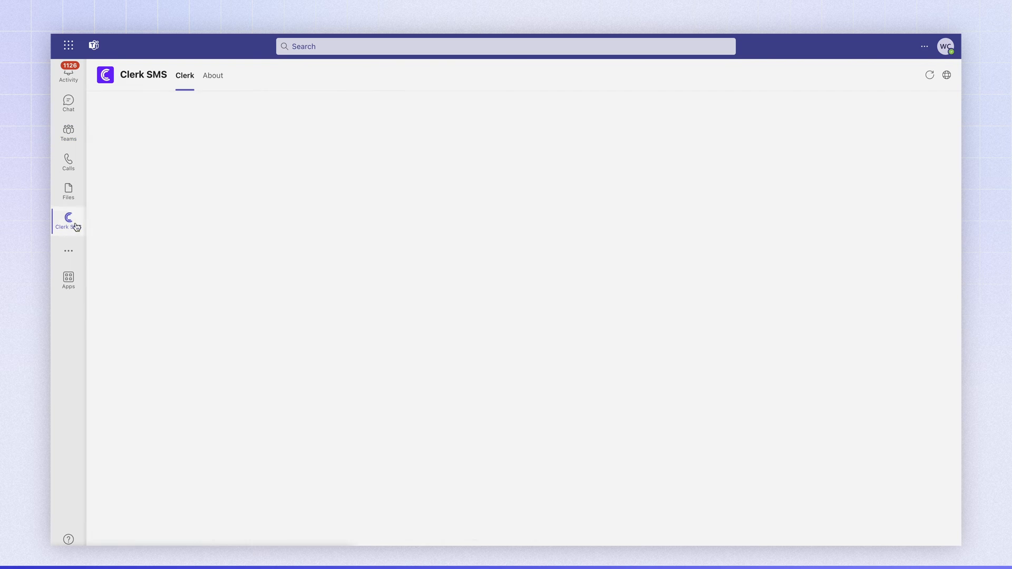
pyautogui.click(68, 219)
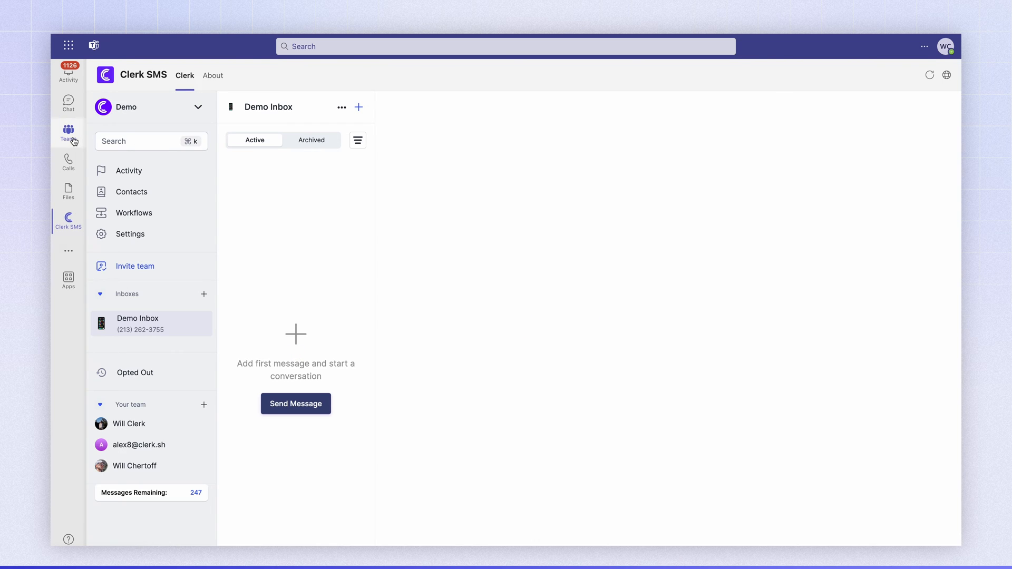
pyautogui.click(68, 132)
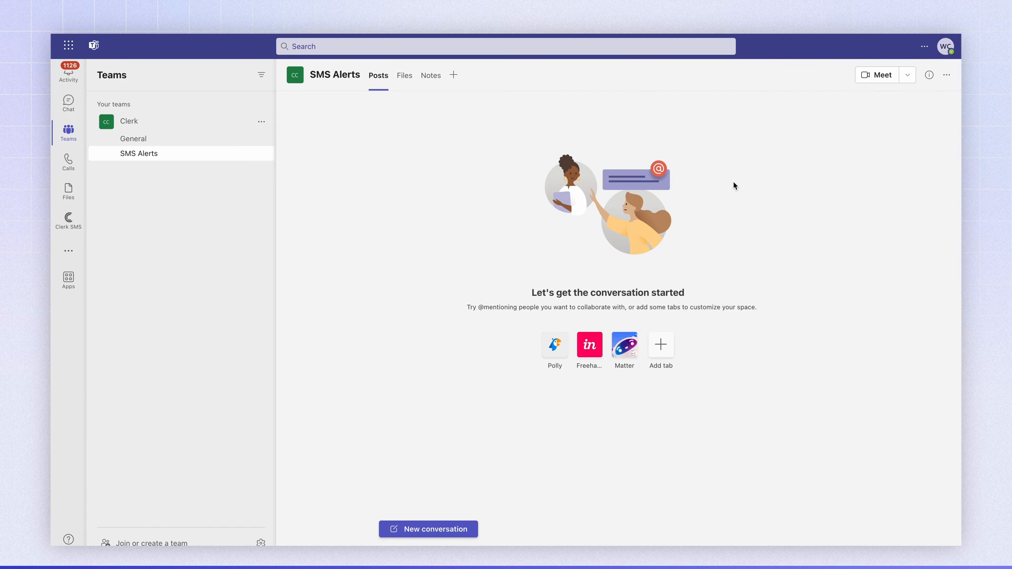
# Step: Configure an Incoming Webhook connector for the channel named 'Sms Alerts'
pyautogui.click(947, 75)
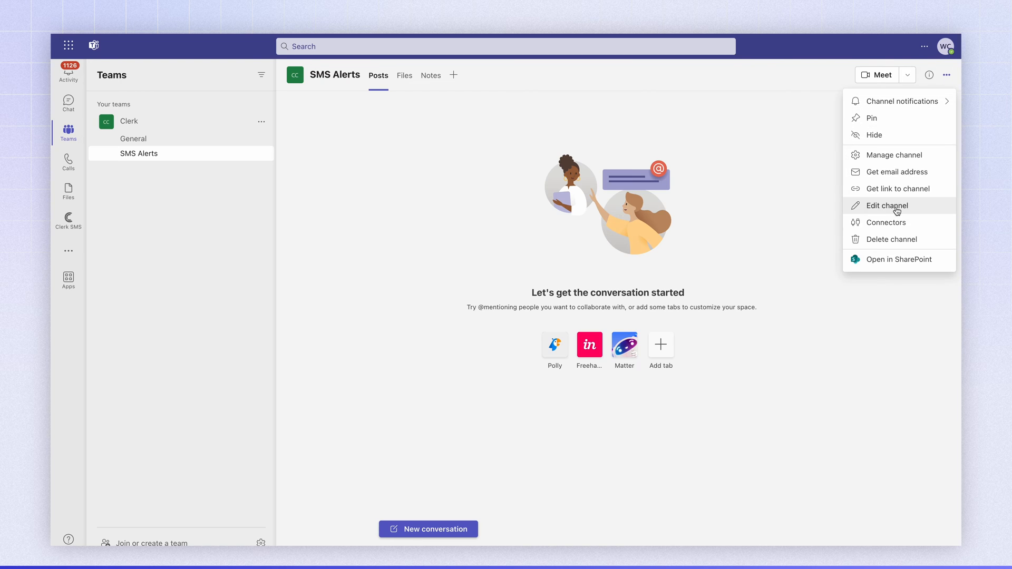
pyautogui.click(885, 222)
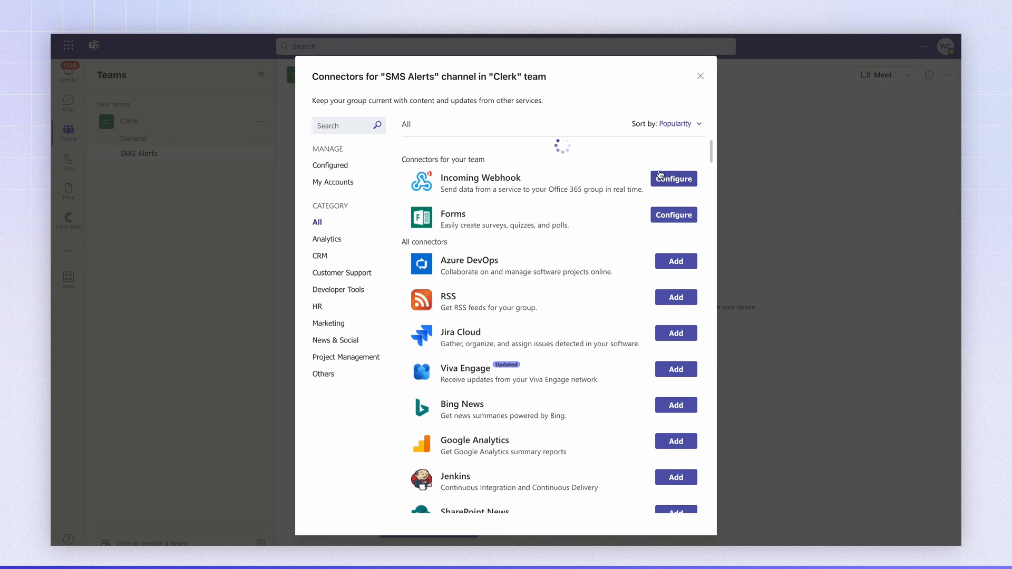
pyautogui.click(673, 178)
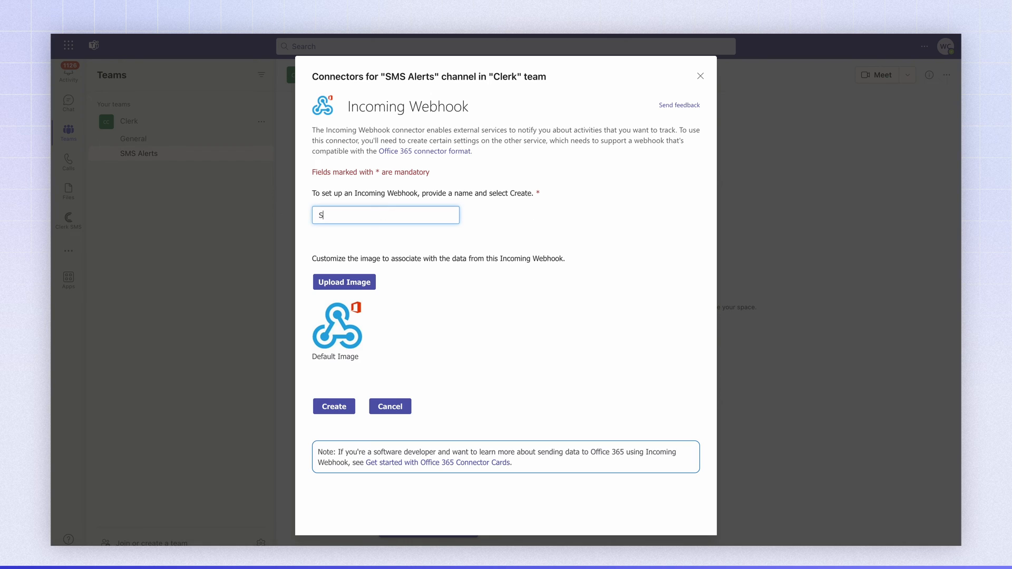
pyautogui.write('Sms Al')
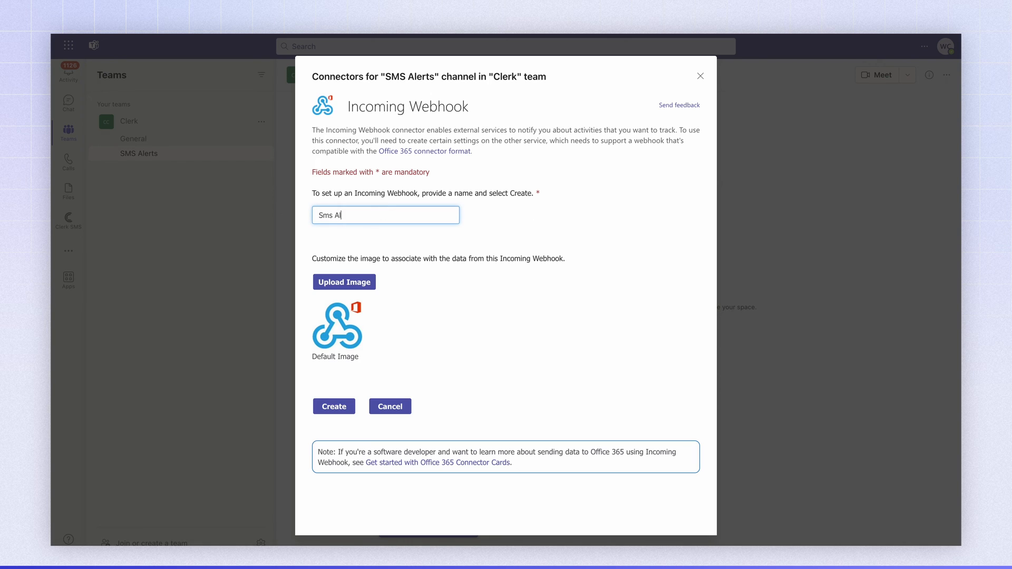
pyautogui.write('erts')
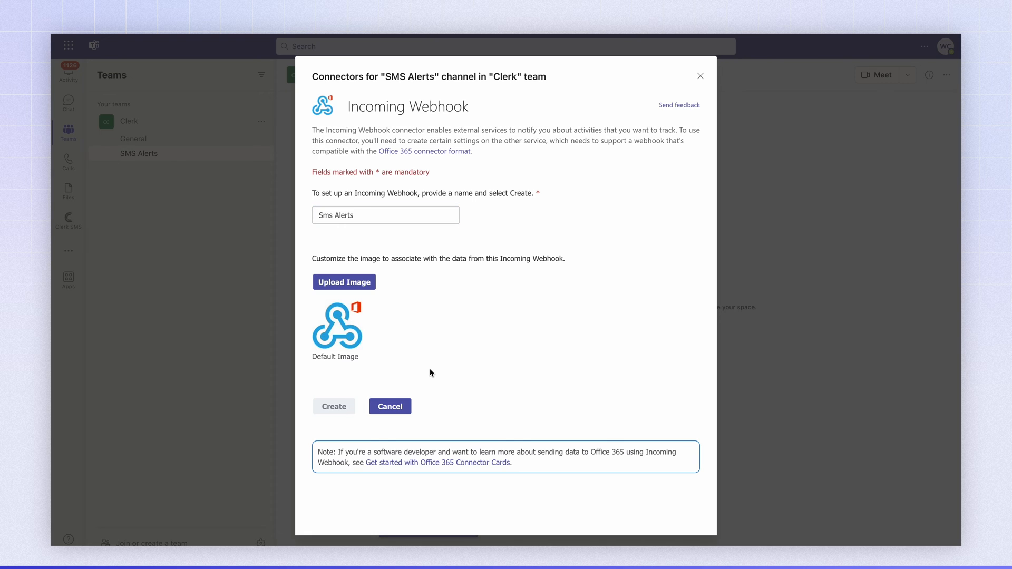
# Step: Create the Sms Alerts webhook, copy its URL, and return to Clerk SMS
pyautogui.click(334, 406)
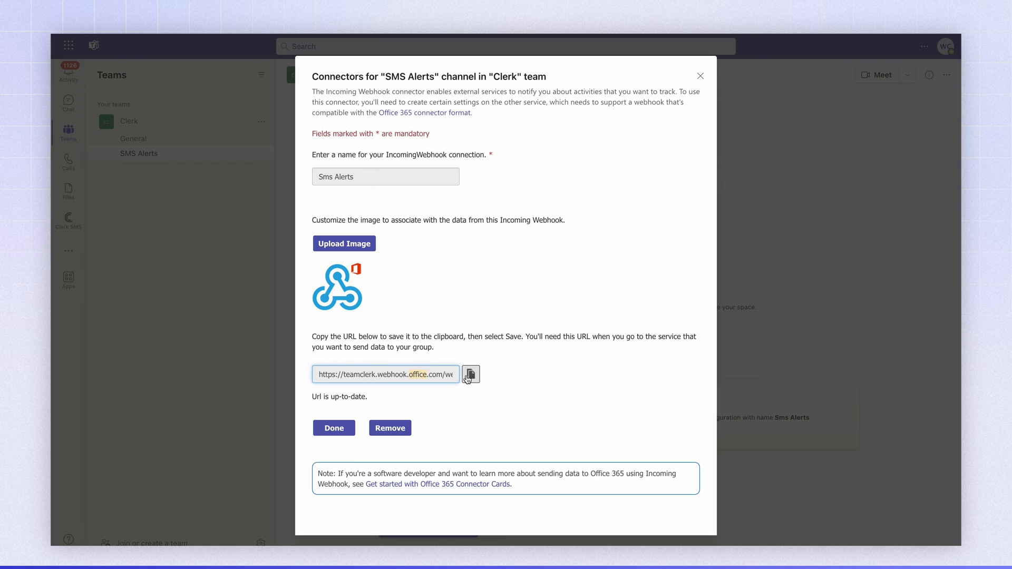
pyautogui.click(470, 375)
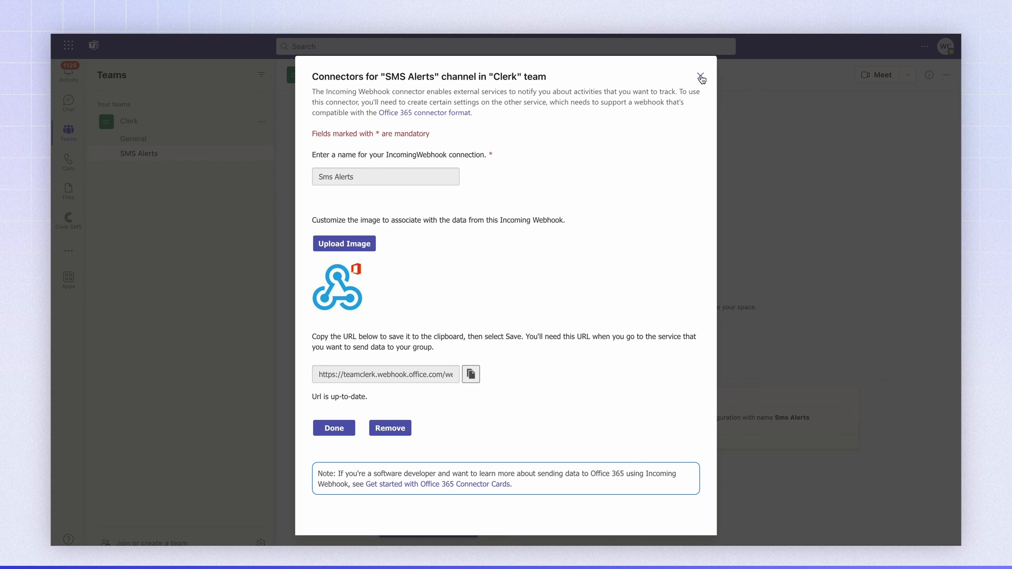
pyautogui.moveTo(480, 427)
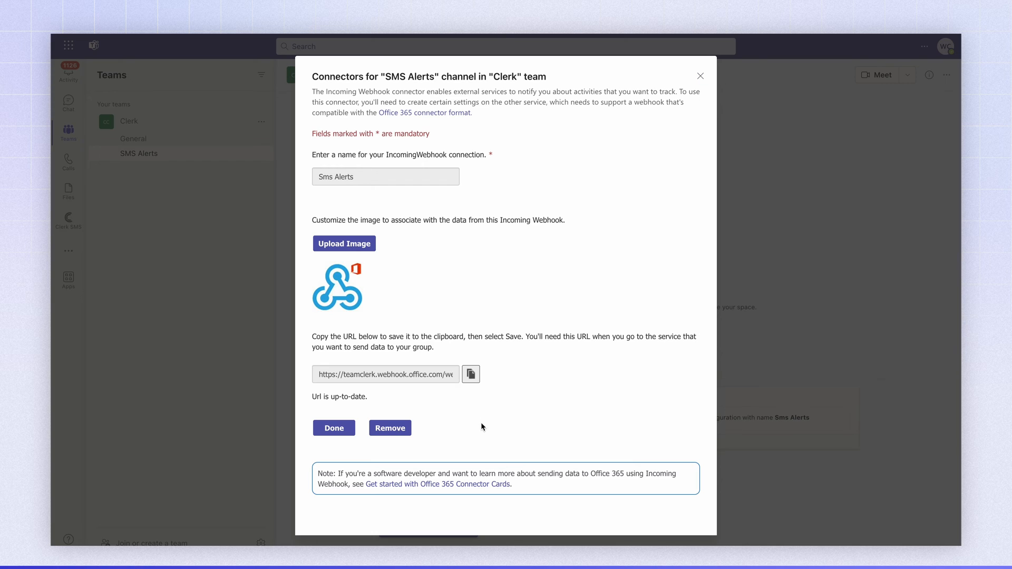
pyautogui.moveTo(470, 473)
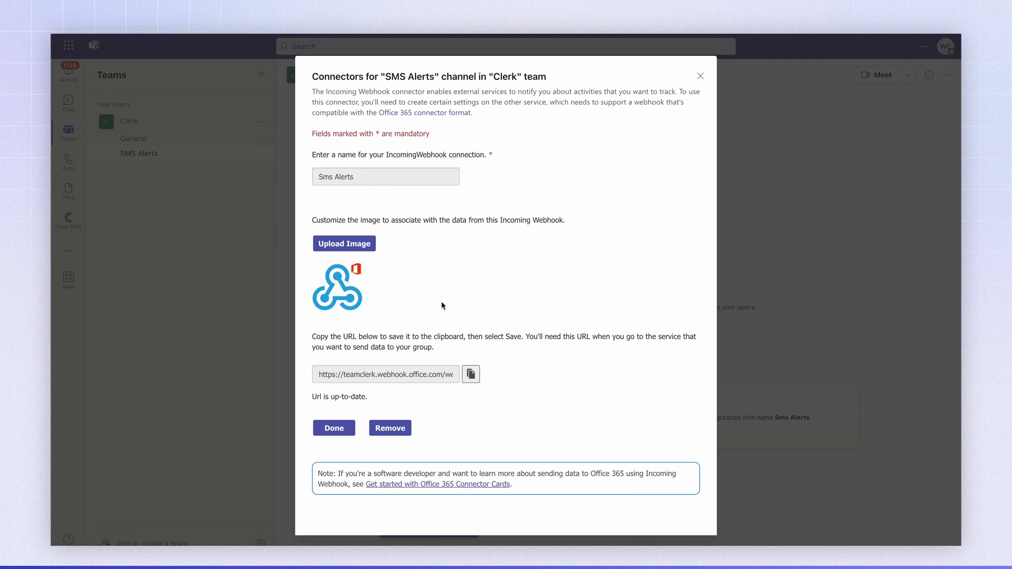
pyautogui.moveTo(373, 113)
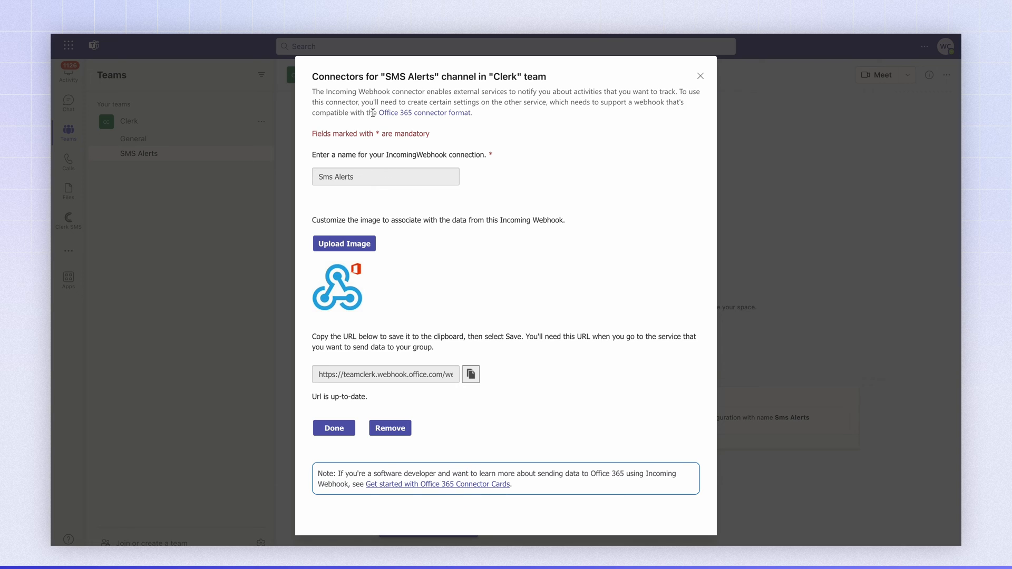
pyautogui.click(334, 428)
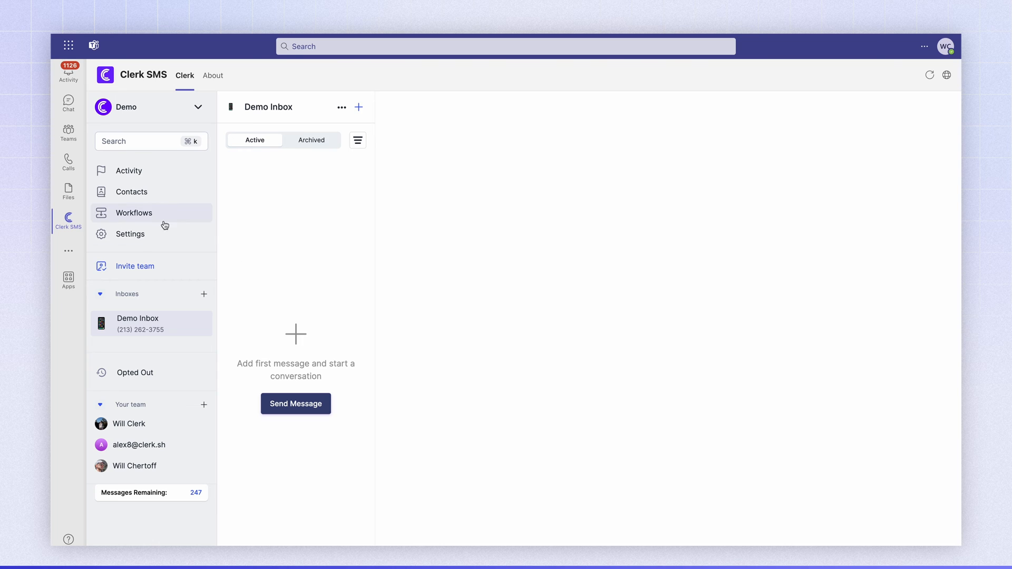
# Step: Open the Clerk SMS workflows and review the incoming-message trigger settings
pyautogui.click(134, 212)
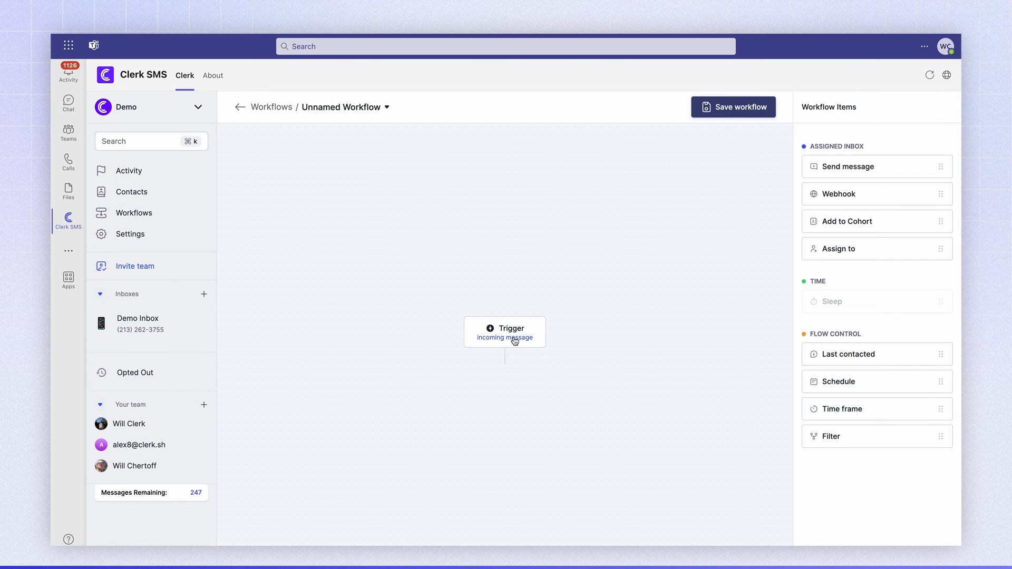
pyautogui.click(505, 332)
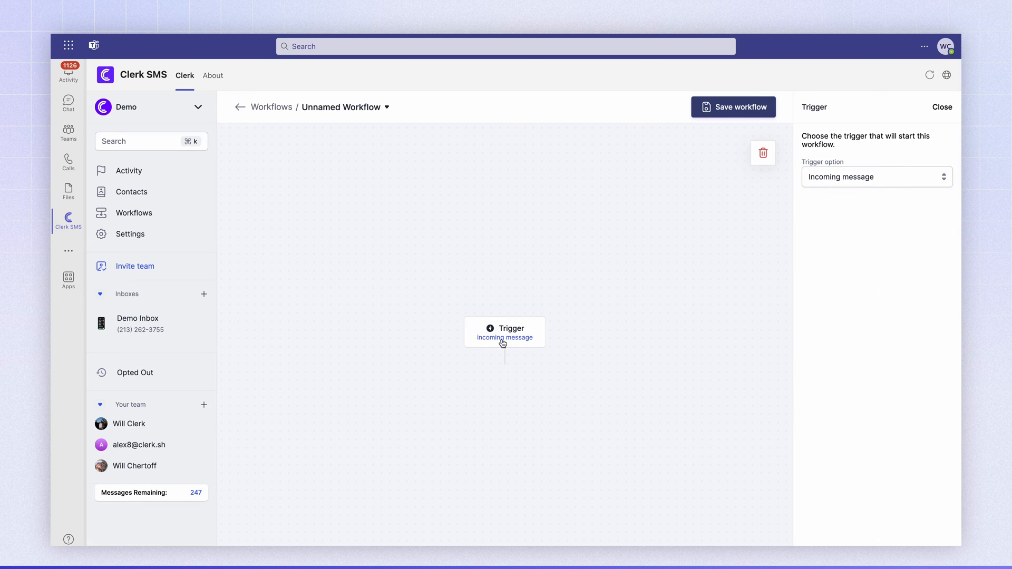
pyautogui.moveTo(950, 113)
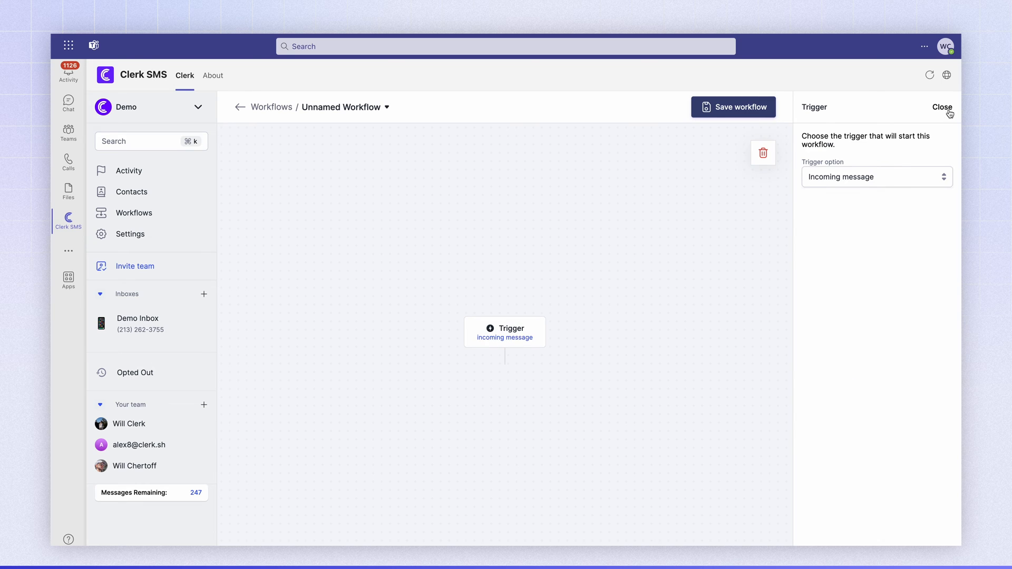
pyautogui.click(941, 108)
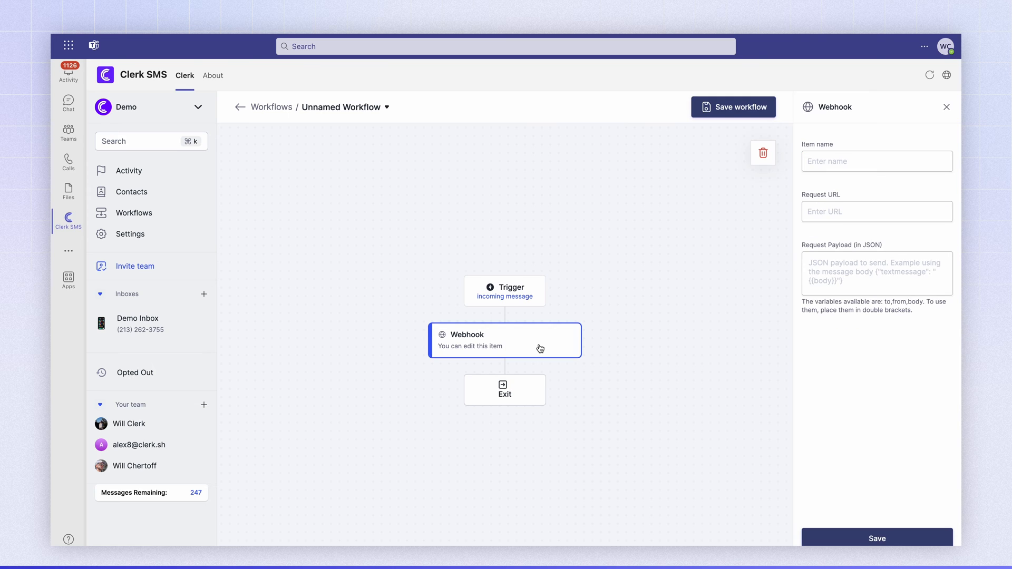
# Step: Paste the Teams webhook URL into Request URL and copy the Adaptive Card JSON sample
pyautogui.click(876, 161)
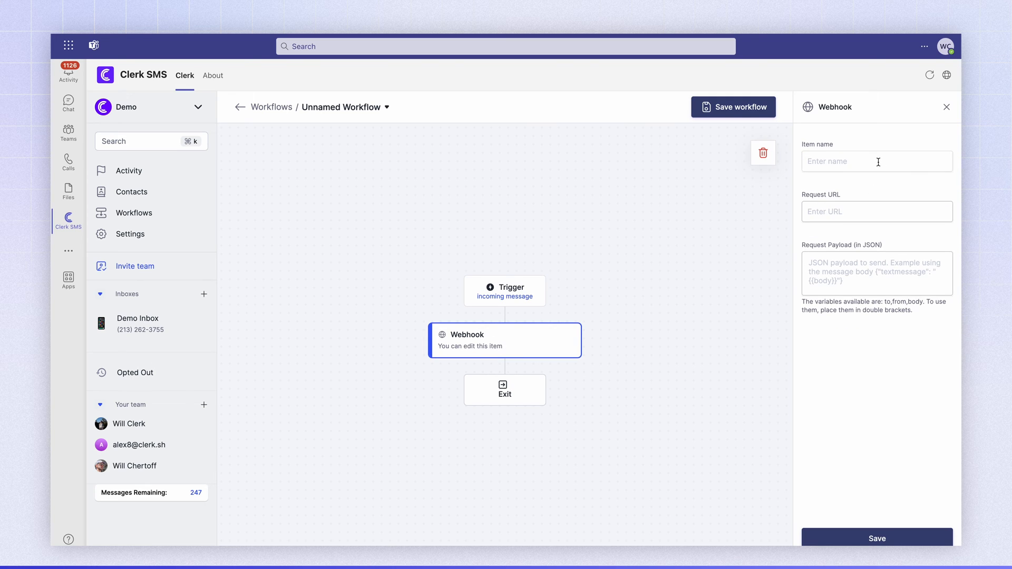
pyautogui.click(876, 211)
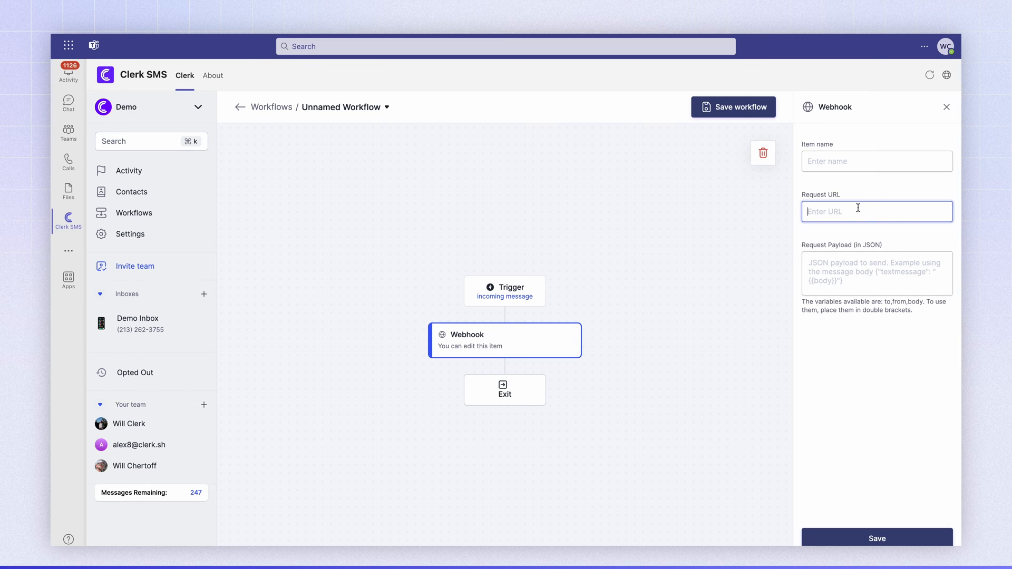
pyautogui.write('2e303a03-4391-49fb-8411-cea12417f95e')
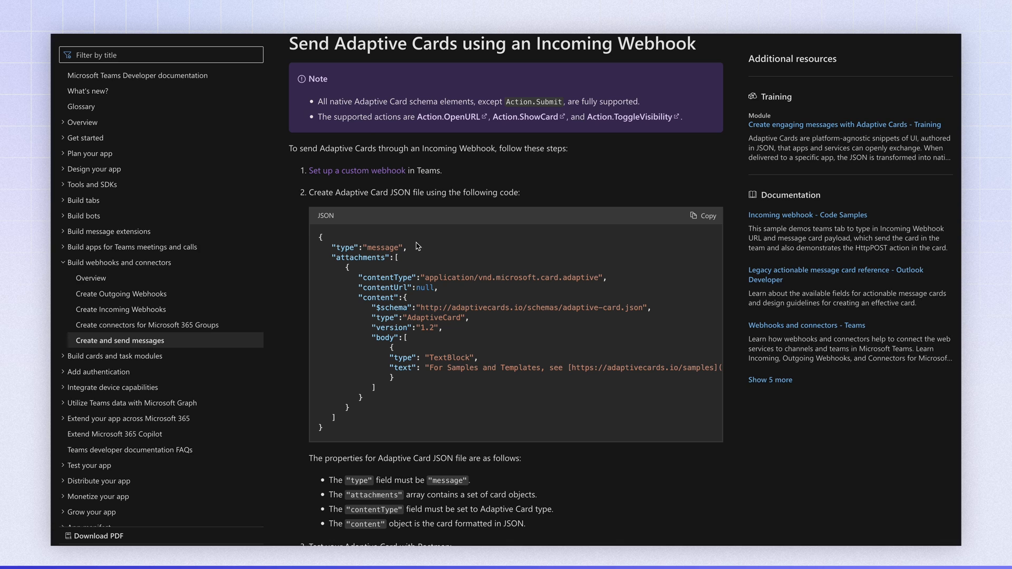
pyautogui.click(702, 215)
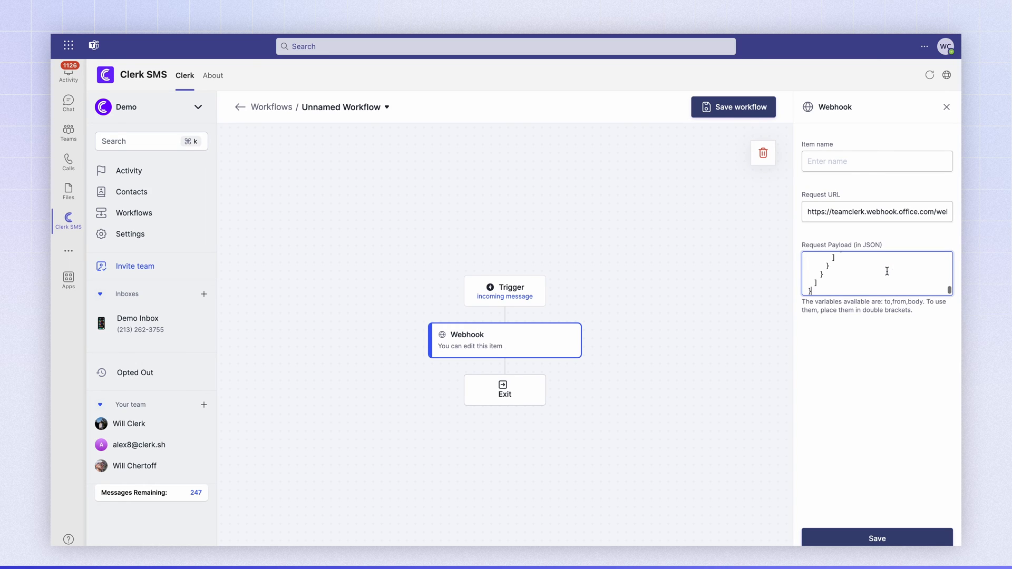
# Step: Edit the TextBlock text to 'SMS Message: {{body}}' and save the webhook step
pyautogui.scroll(3)
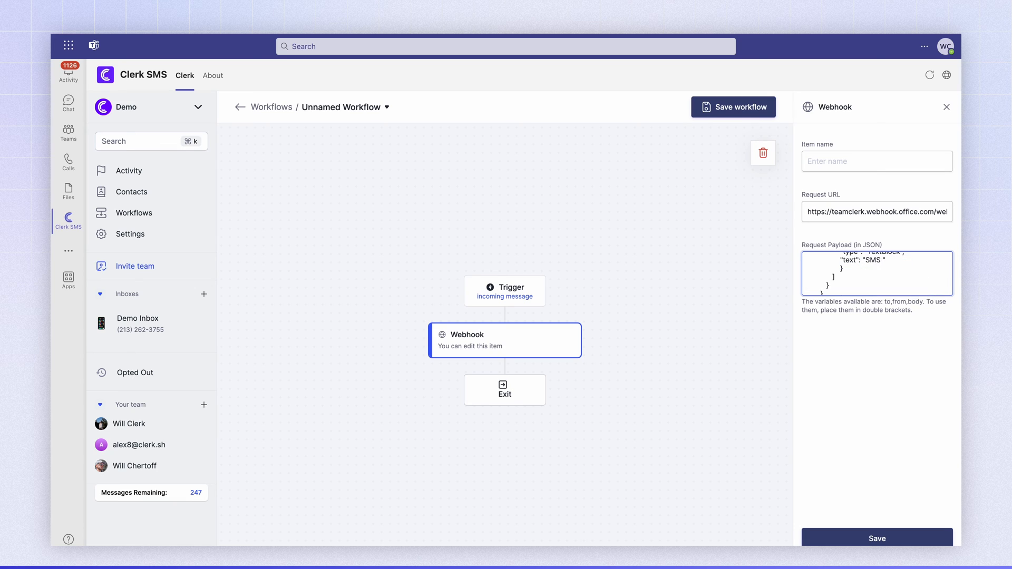
pyautogui.write('Message: {{body')
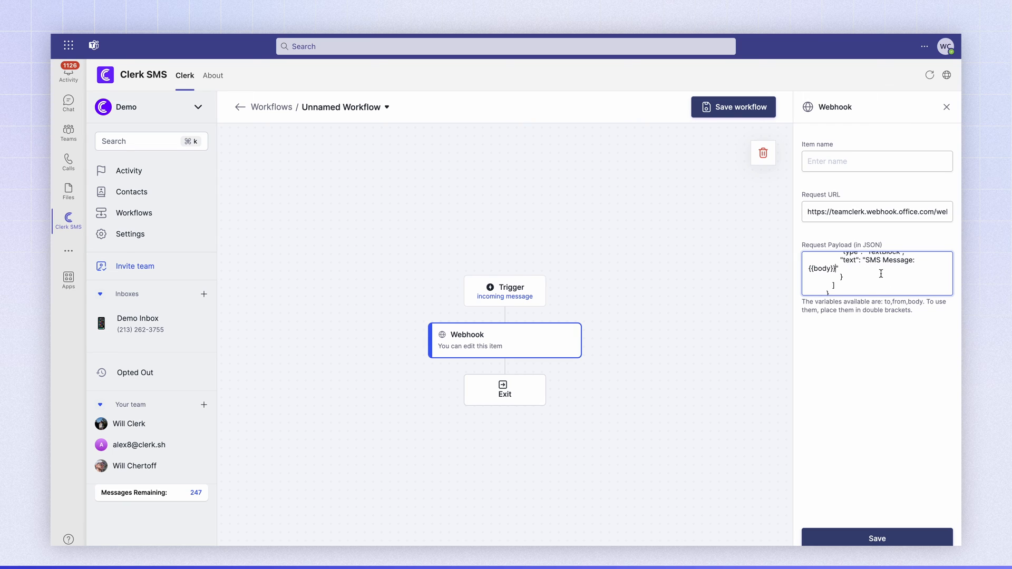
pyautogui.scroll(3)
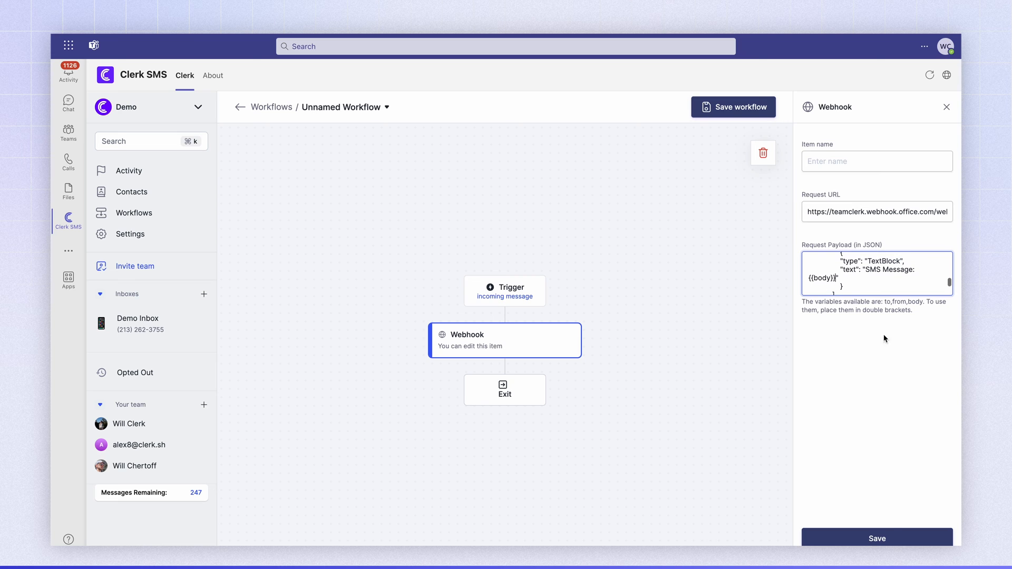
pyautogui.click(946, 106)
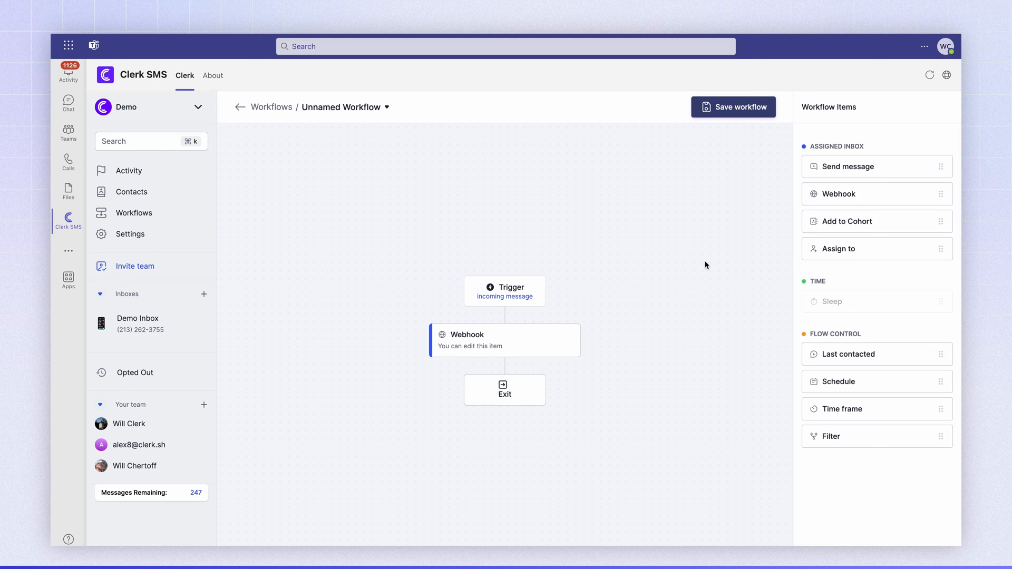
# Step: Save the workflow, assign it to Demo Inbox, and open Demo Inbox
pyautogui.click(240, 107)
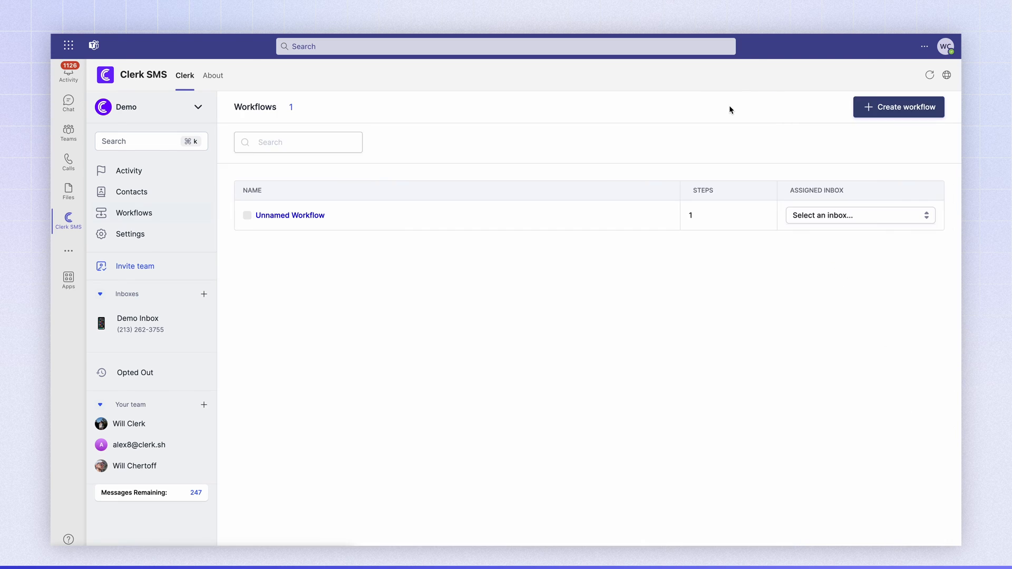
pyautogui.click(860, 215)
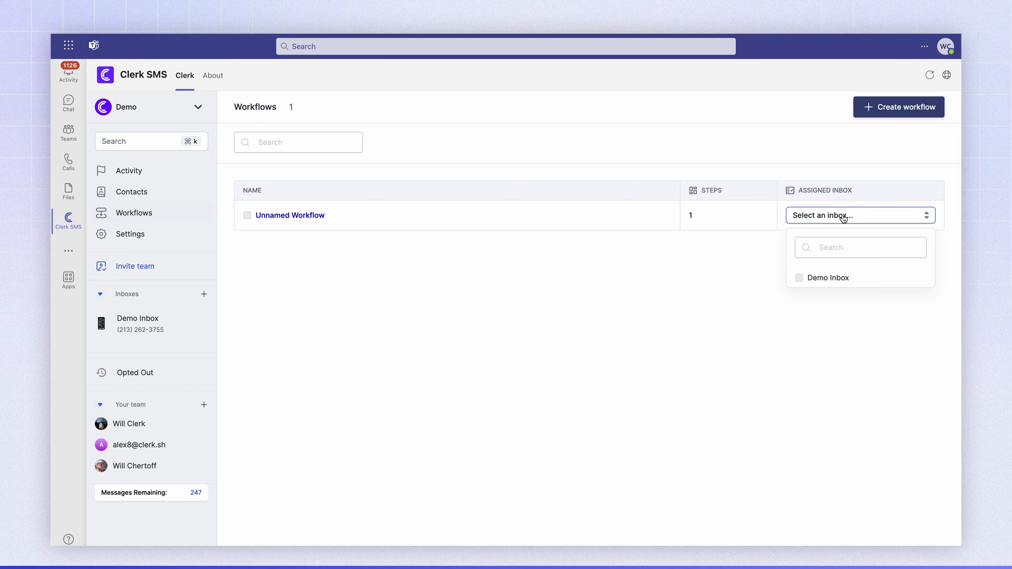
pyautogui.click(798, 277)
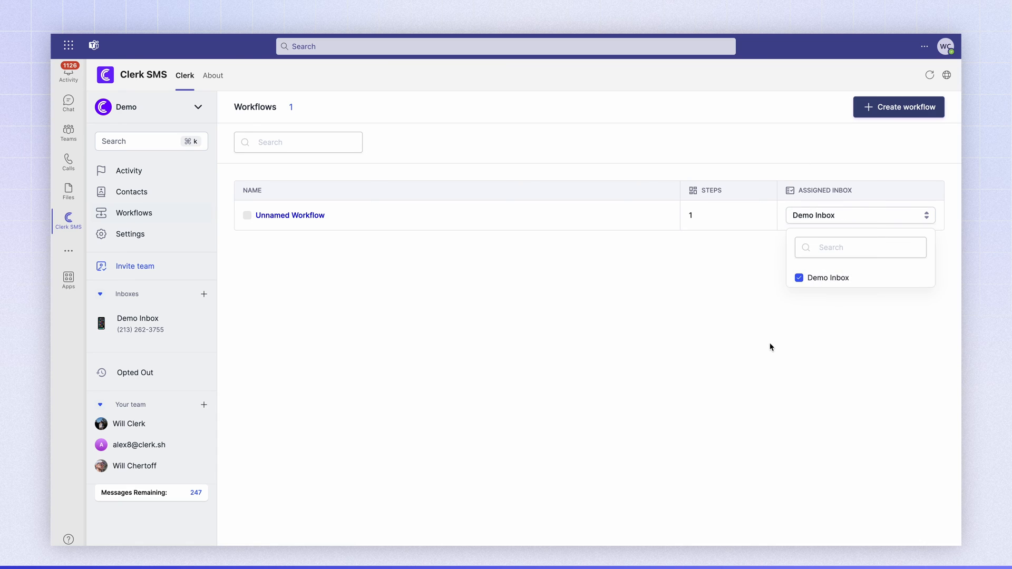
pyautogui.click(360, 317)
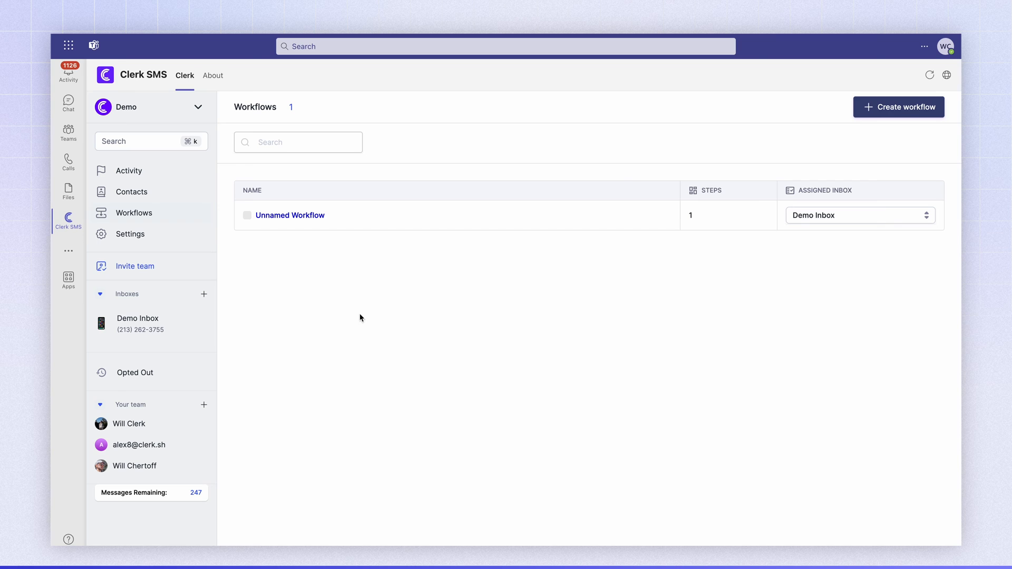
pyautogui.click(137, 324)
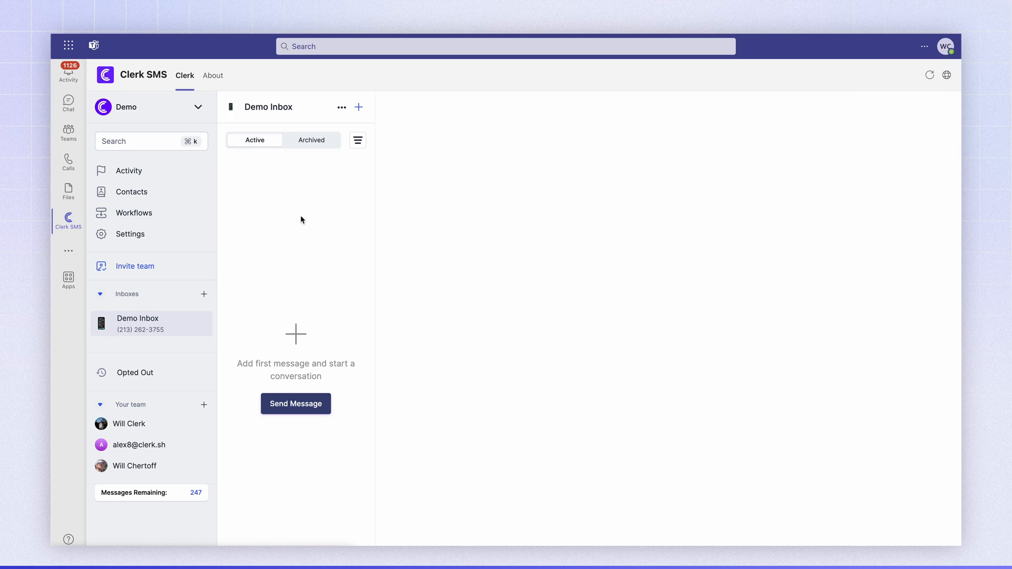
pyautogui.moveTo(462, 212)
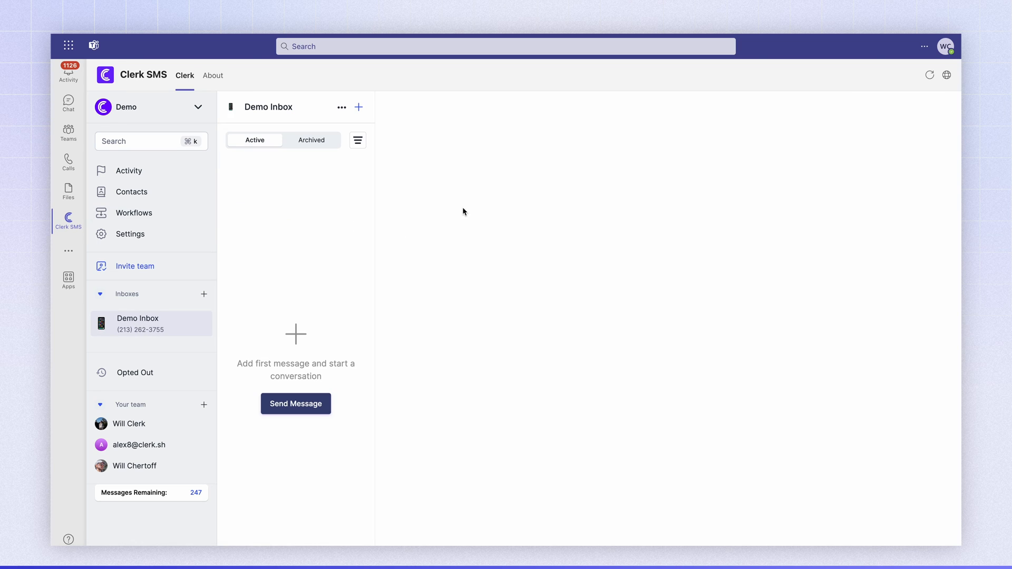
pyautogui.moveTo(461, 289)
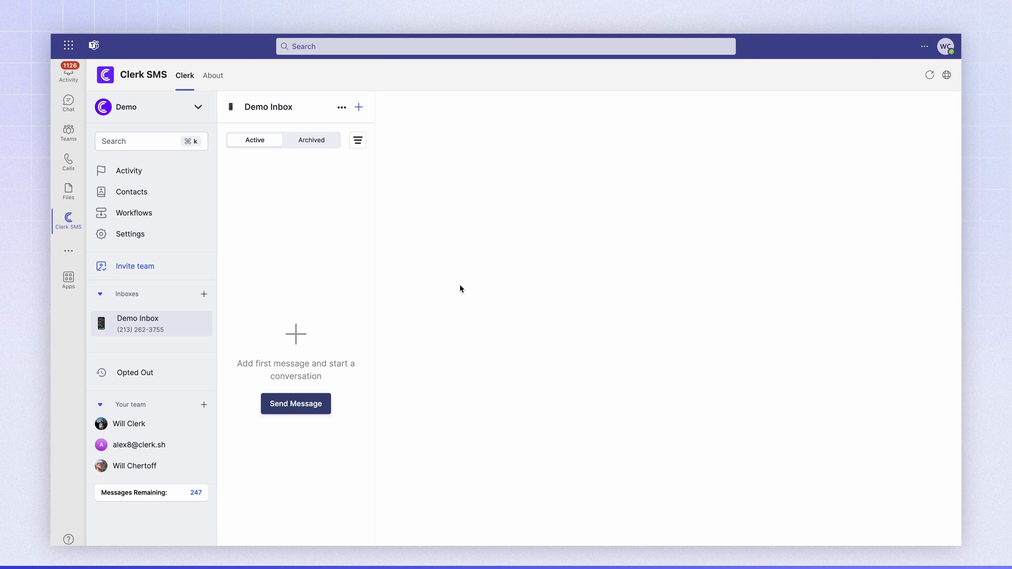
pyautogui.moveTo(458, 264)
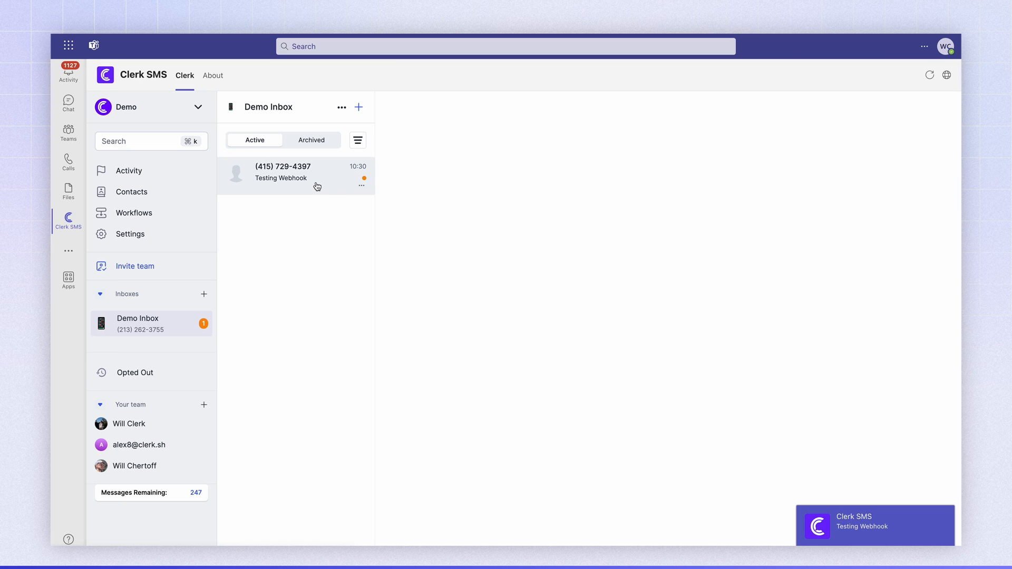
pyautogui.moveTo(68, 133)
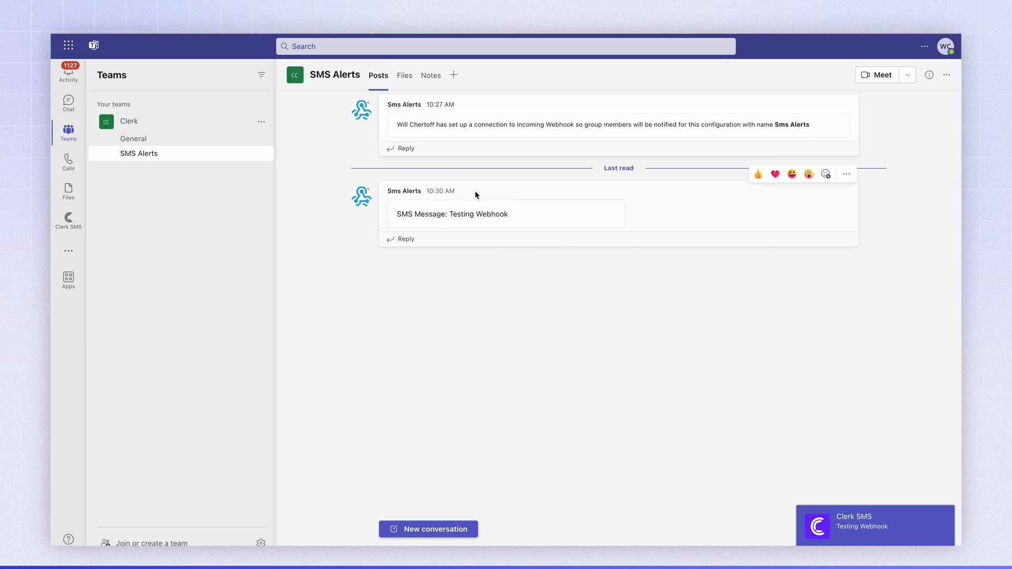
pyautogui.moveTo(461, 231)
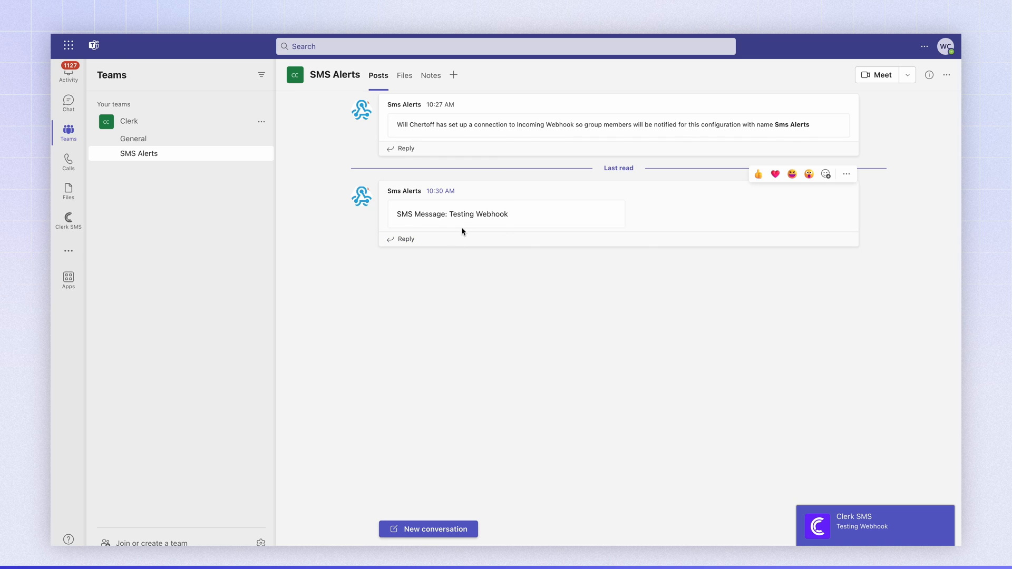